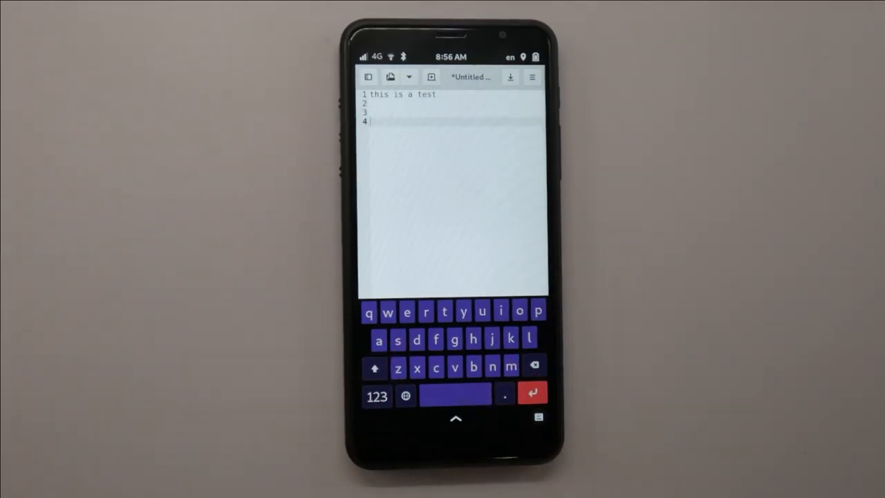
- Show the Squeekboard layout menu with English (US), French, German, Russian, Spanish, emoji and terminal
click(407, 396)
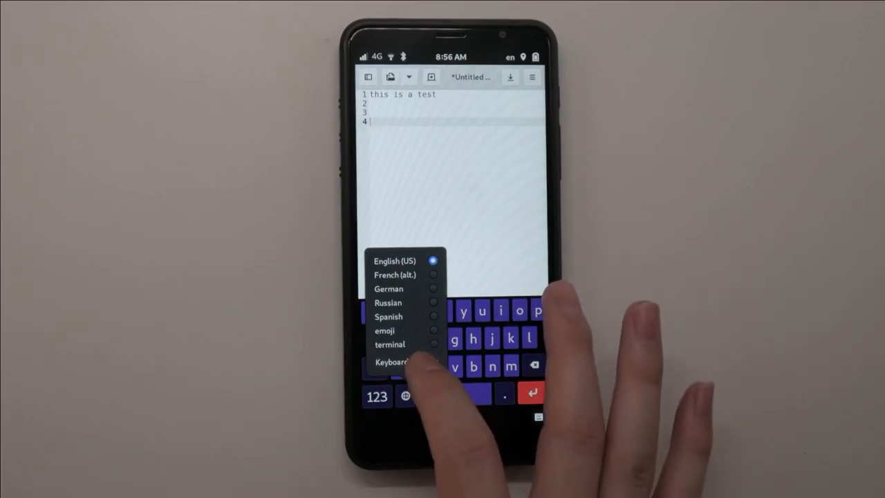
click(391, 364)
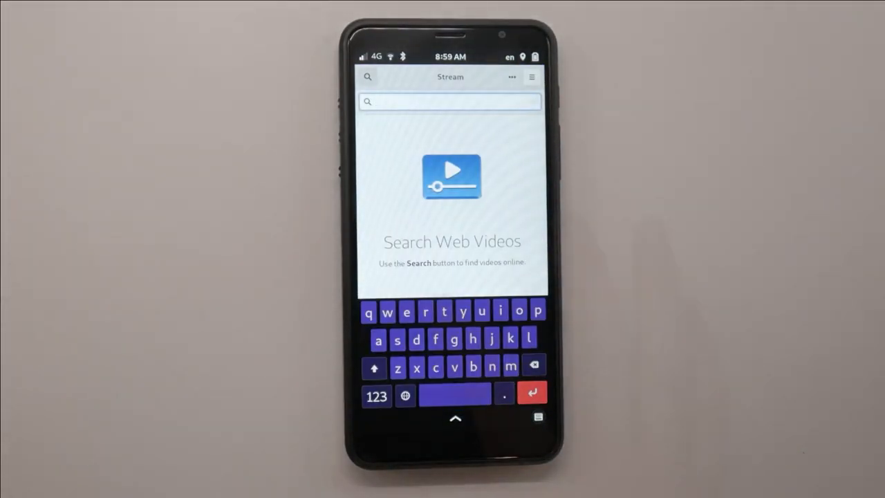
- Search Stream for 'purism' to list the Librem 5 Visual Walkthrough video
text(purism)
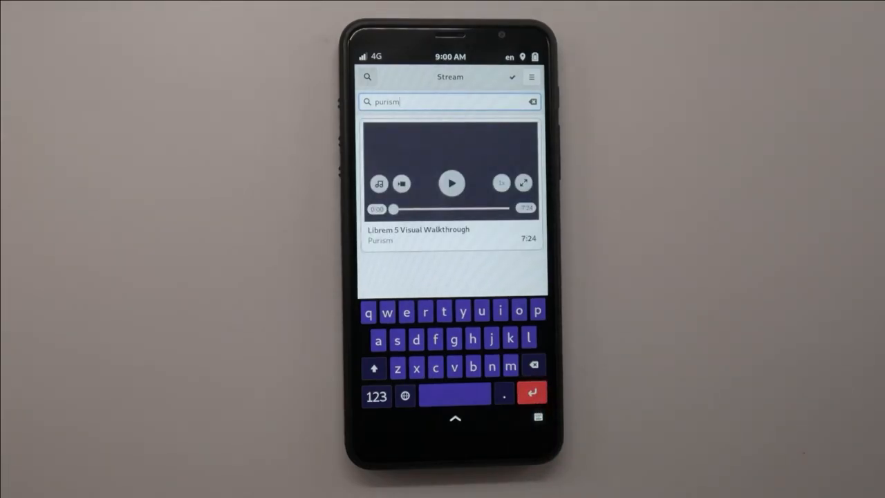
click(450, 182)
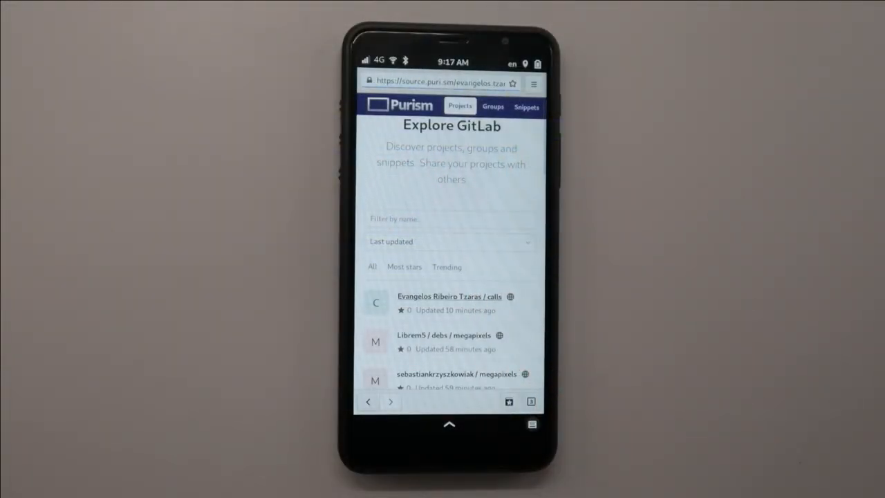
- Open the calls project and scroll down to its commits, branches and repository files
click(450, 296)
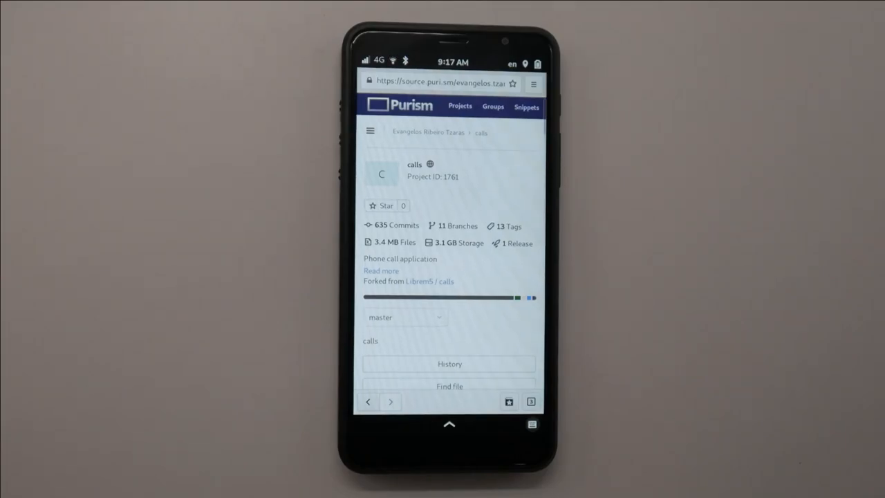
scroll(down, 3)
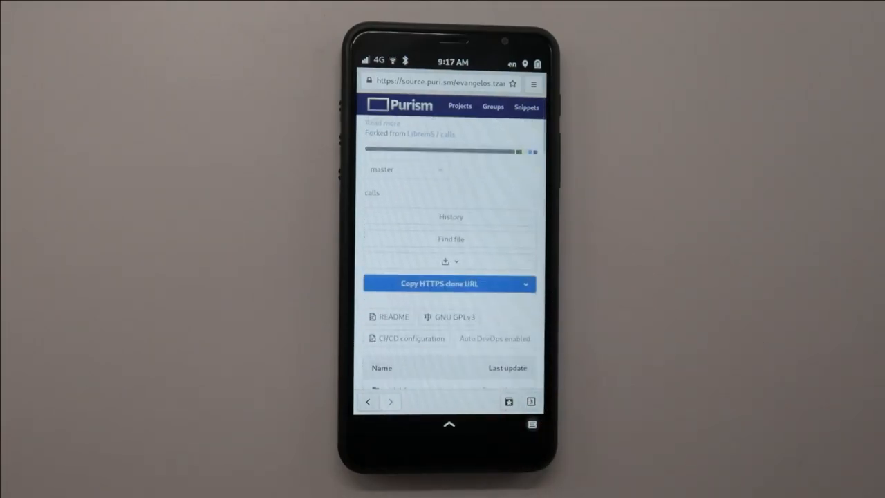
scroll(down, 3)
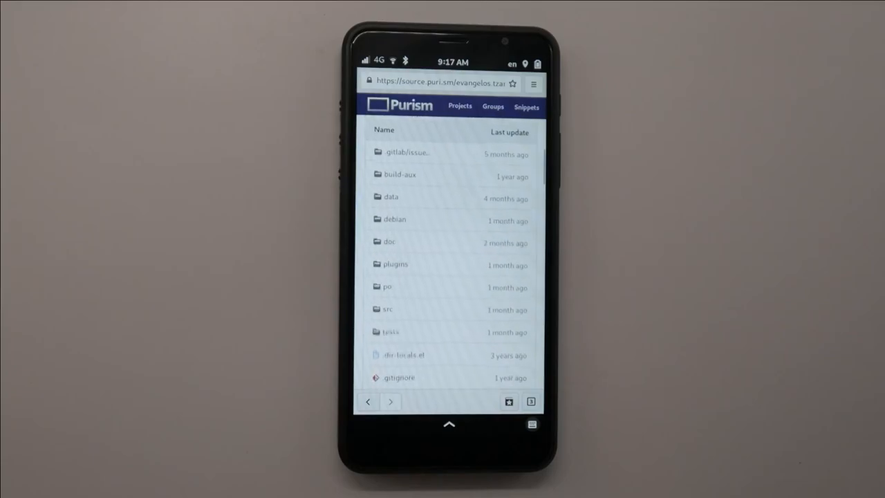